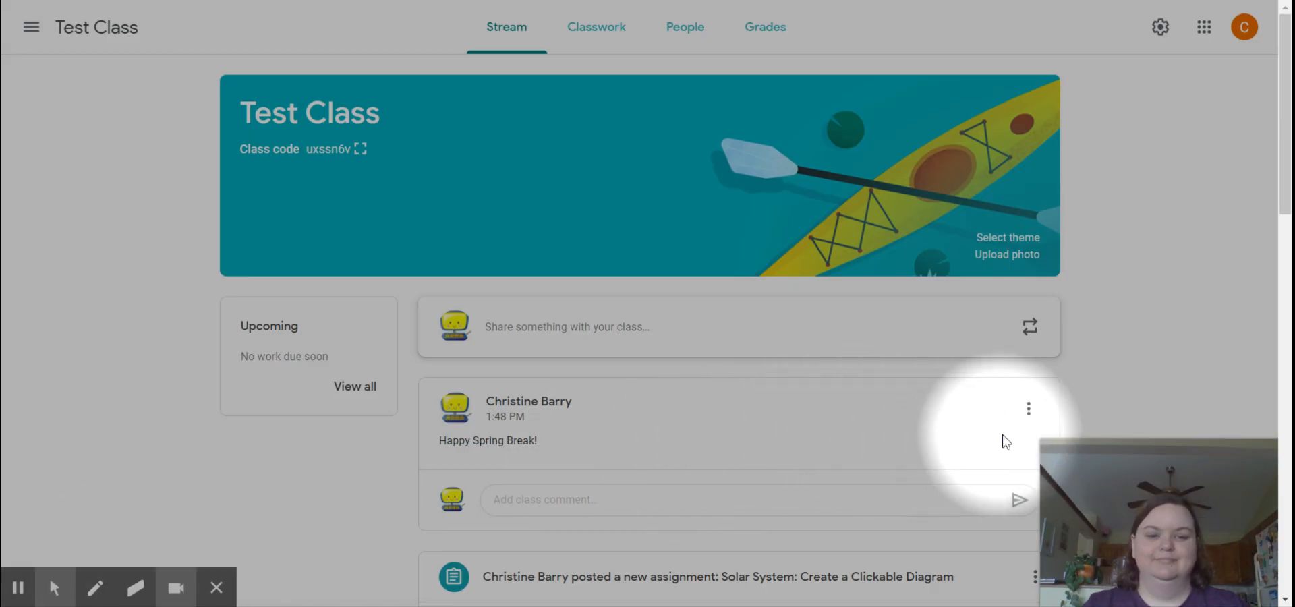
{"action": "mouse_move", "coordinate": [1028, 408]}
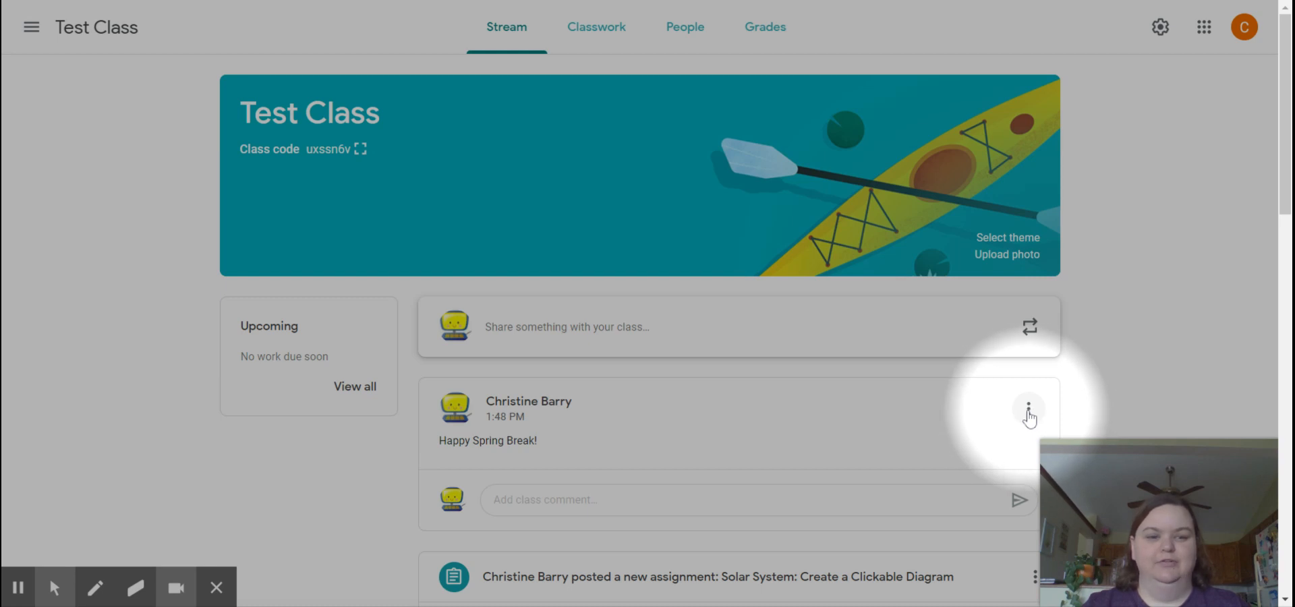
Step: Delete the 'Happy Spring Break!' announcement from the Test Class stream and confirm
{"action": "left_click", "coordinate": [1028, 408]}
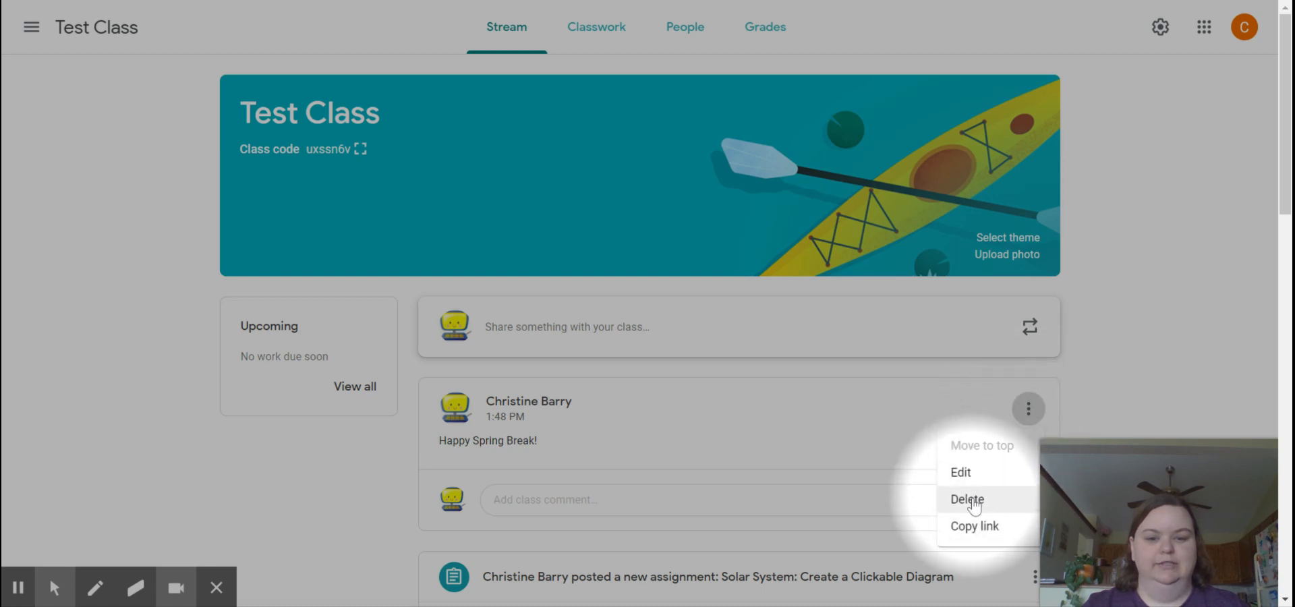
{"action": "left_click", "coordinate": [966, 499]}
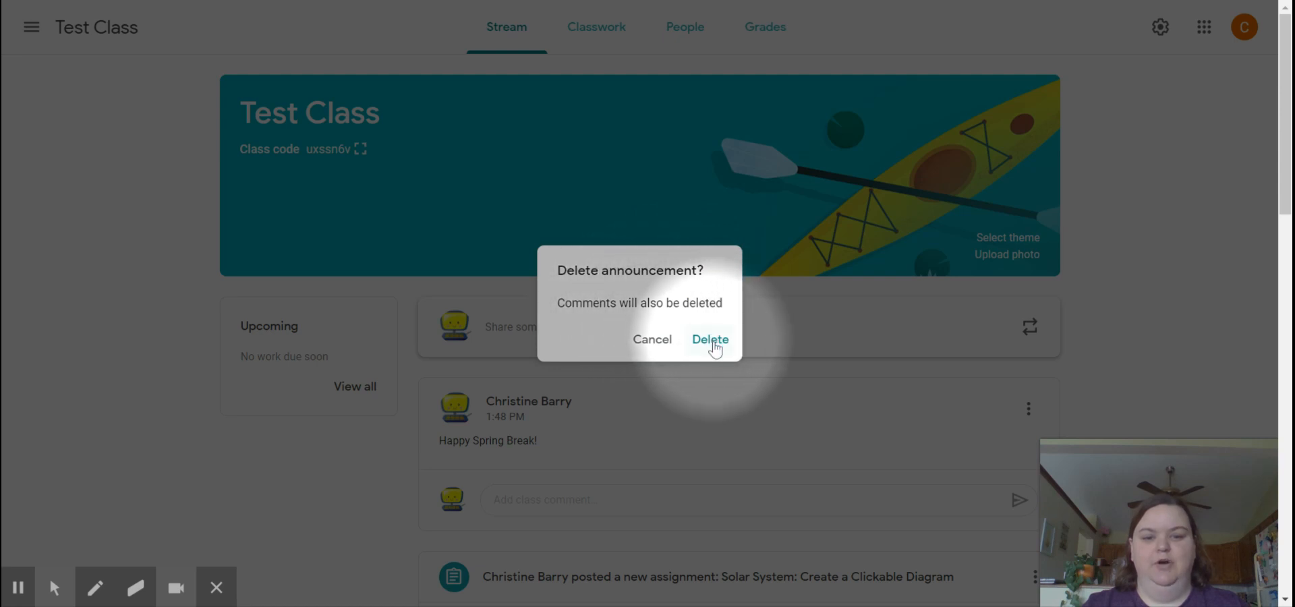
{"action": "left_click", "coordinate": [709, 340]}
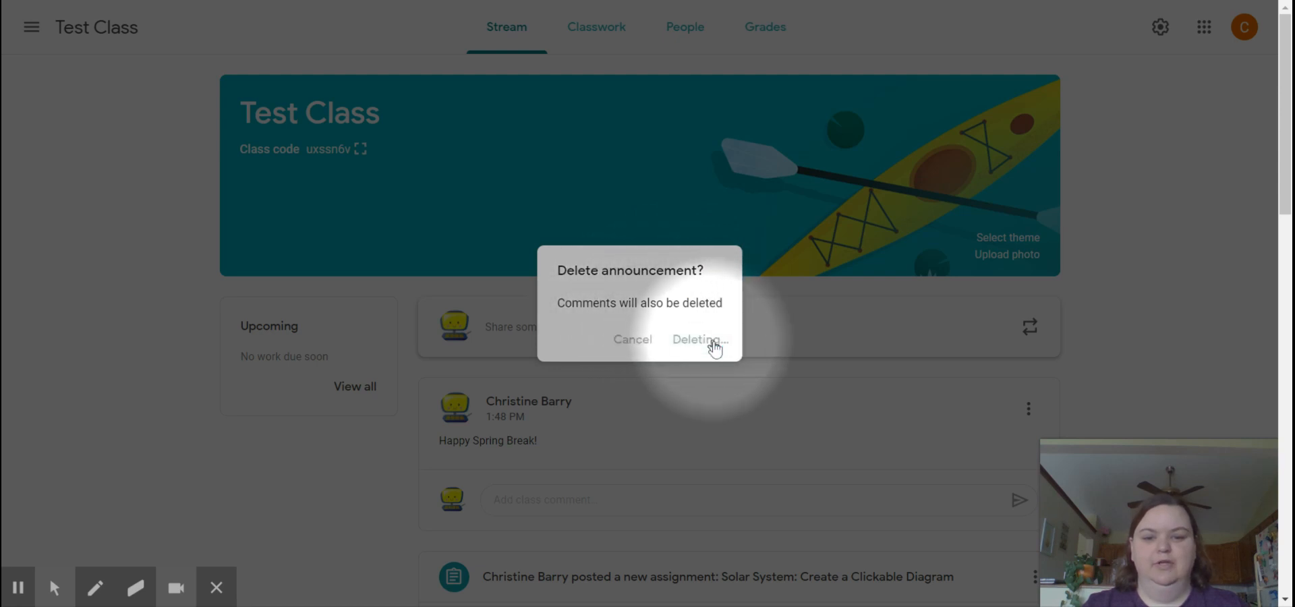
{"action": "left_click", "coordinate": [697, 340]}
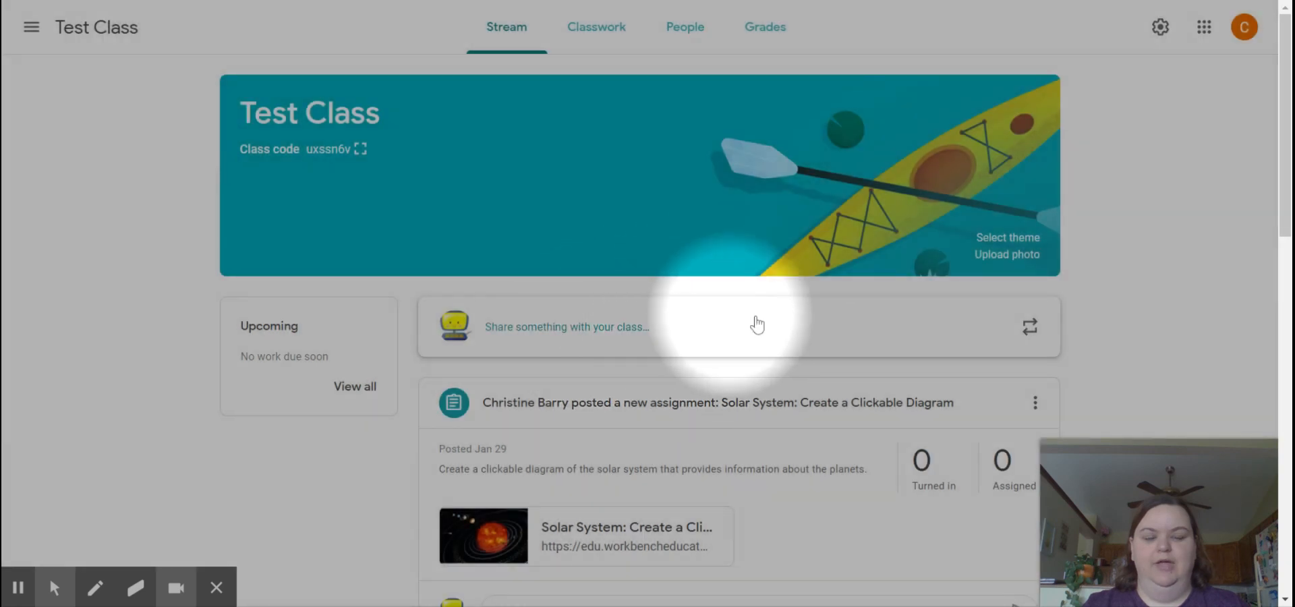
{"action": "mouse_move", "coordinate": [963, 344]}
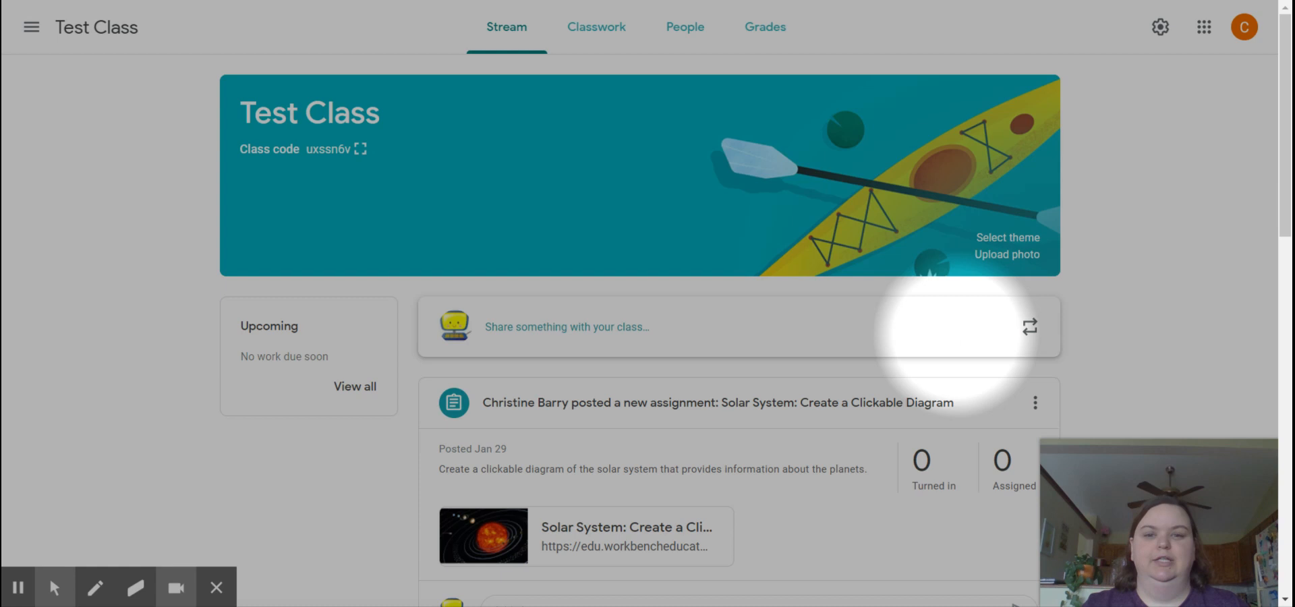
{"action": "mouse_move", "coordinate": [1006, 340]}
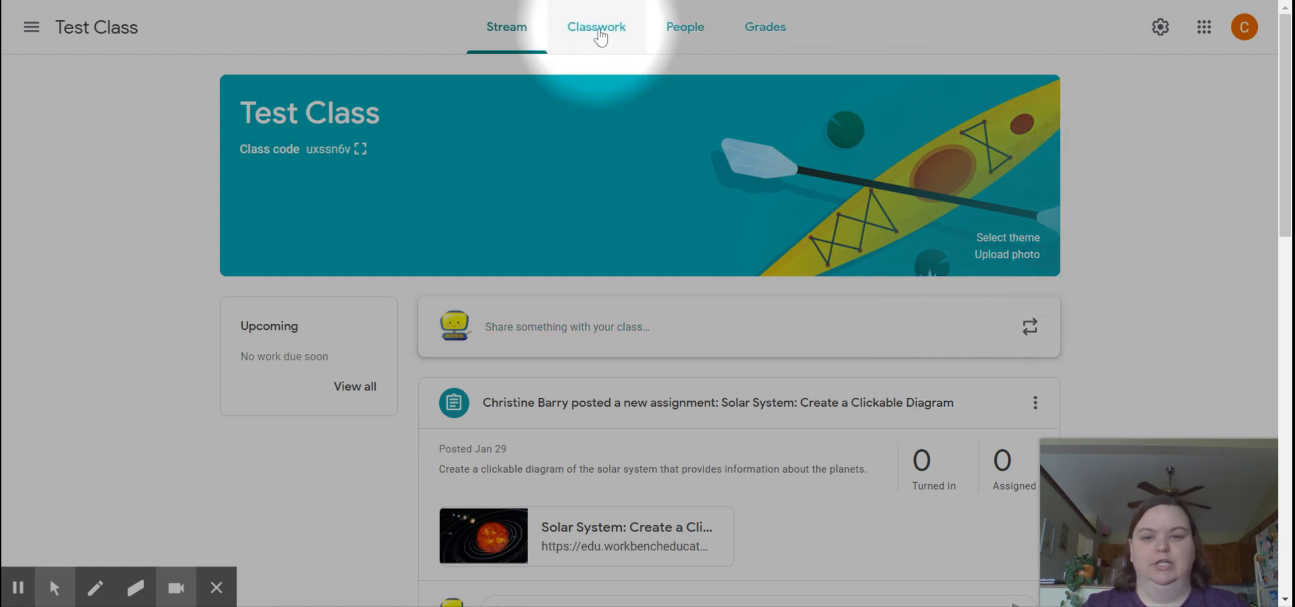
Step: In Classwork, delete the 'Color' assignment from the reading topic and confirm
{"action": "left_click", "coordinate": [594, 27]}
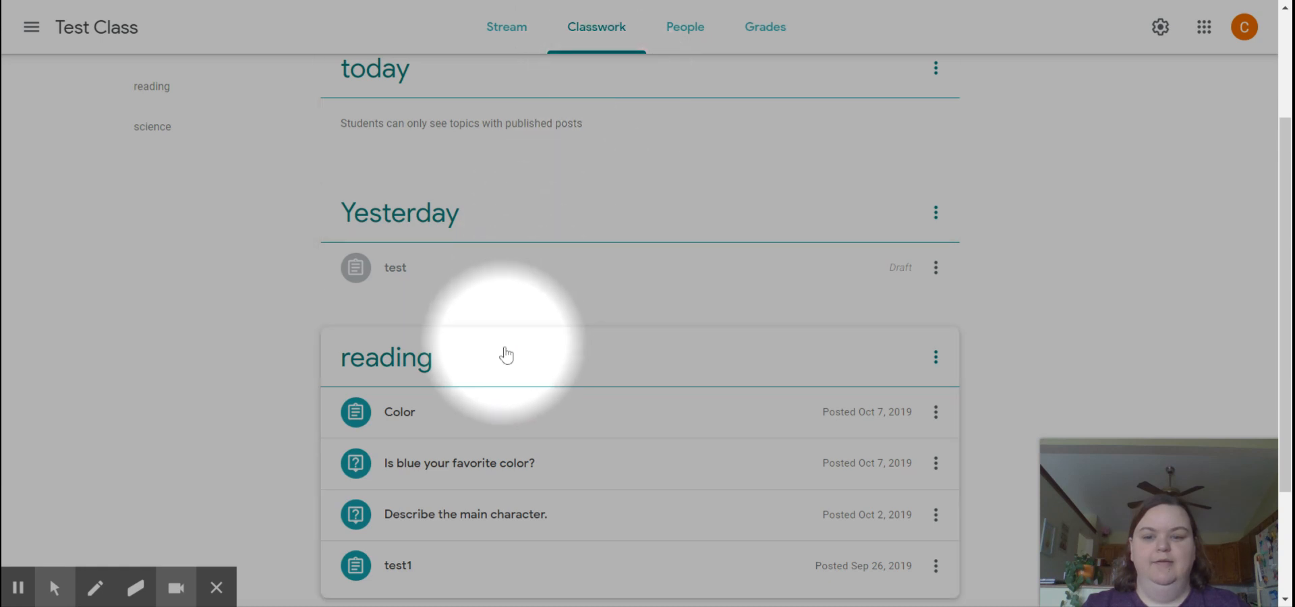
{"action": "scroll", "scroll_direction": "down", "scroll_amount": 3}
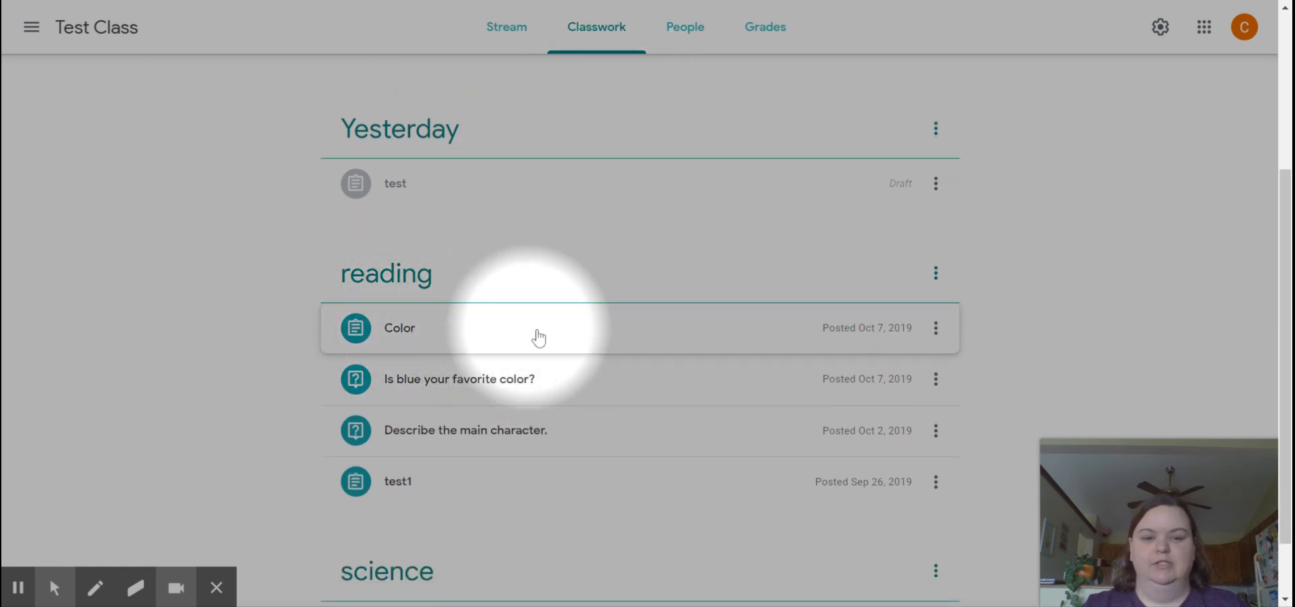
{"action": "mouse_move", "coordinate": [936, 328]}
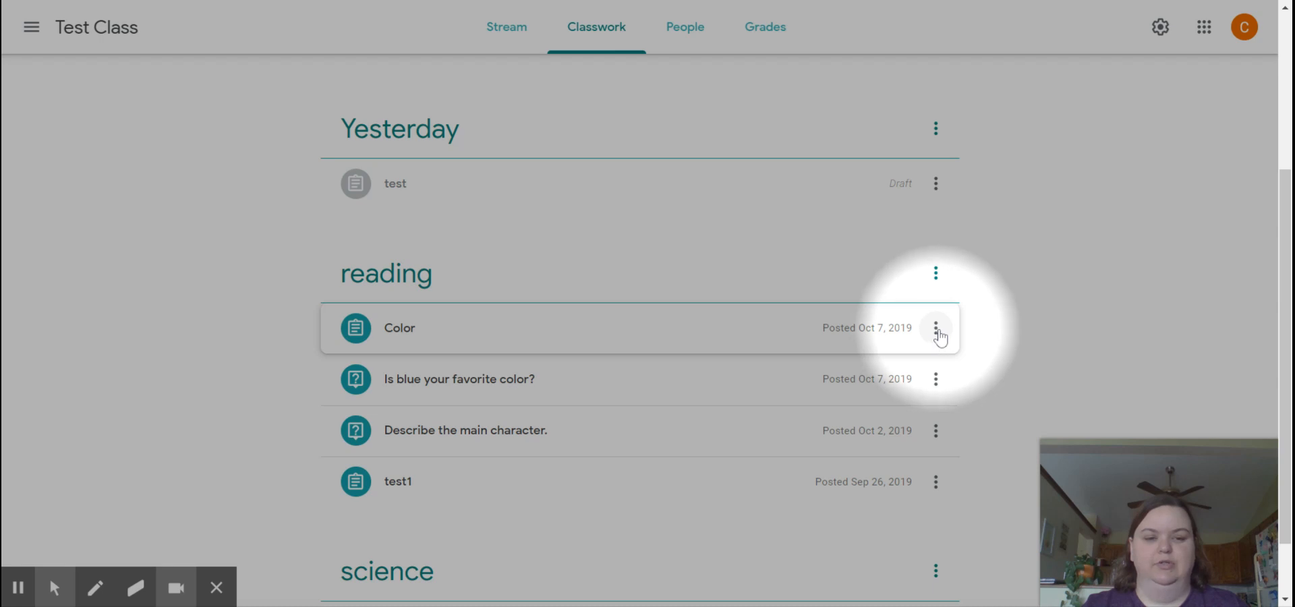
{"action": "left_click", "coordinate": [936, 327]}
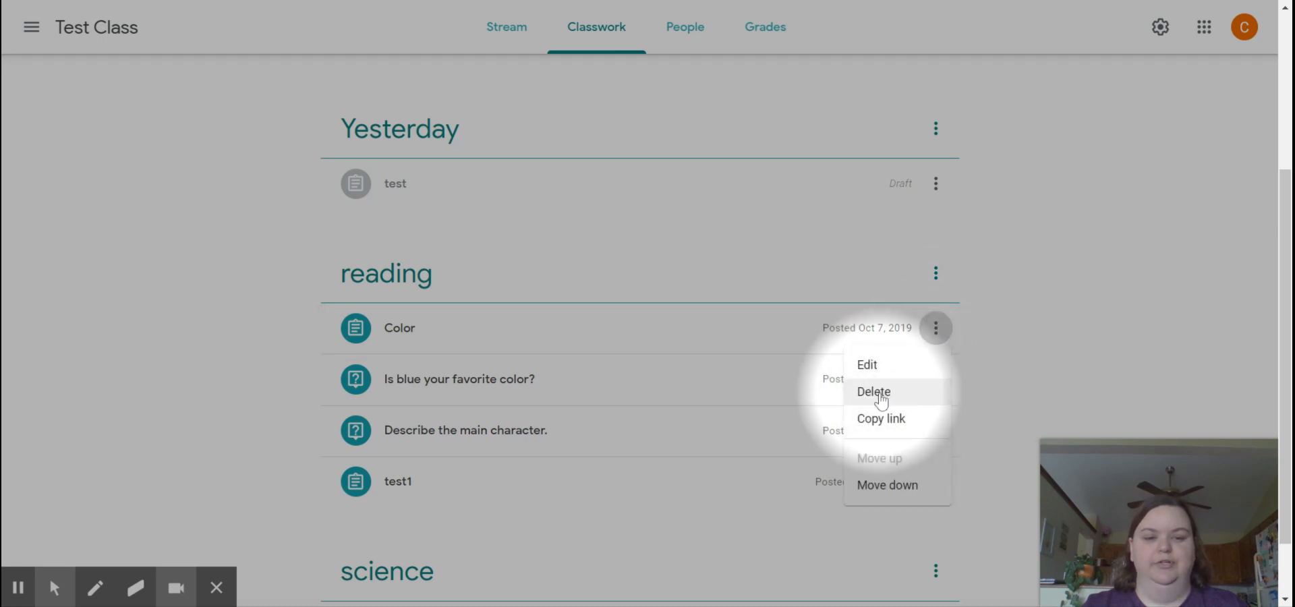
{"action": "left_click", "coordinate": [873, 391]}
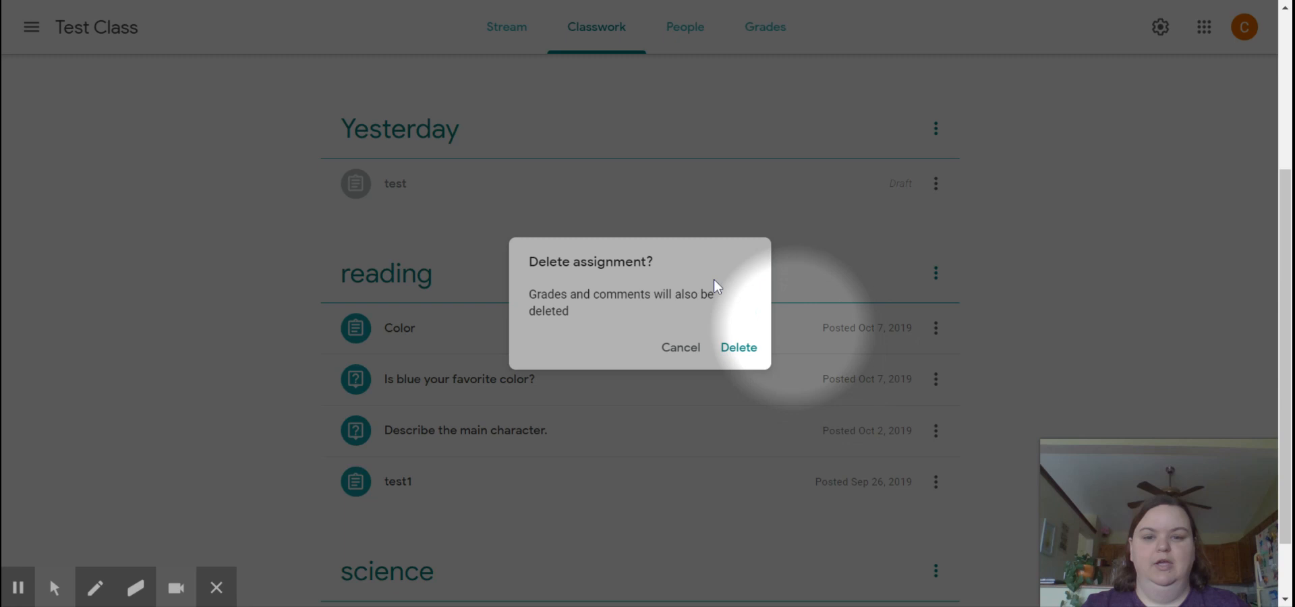
{"action": "mouse_move", "coordinate": [719, 323]}
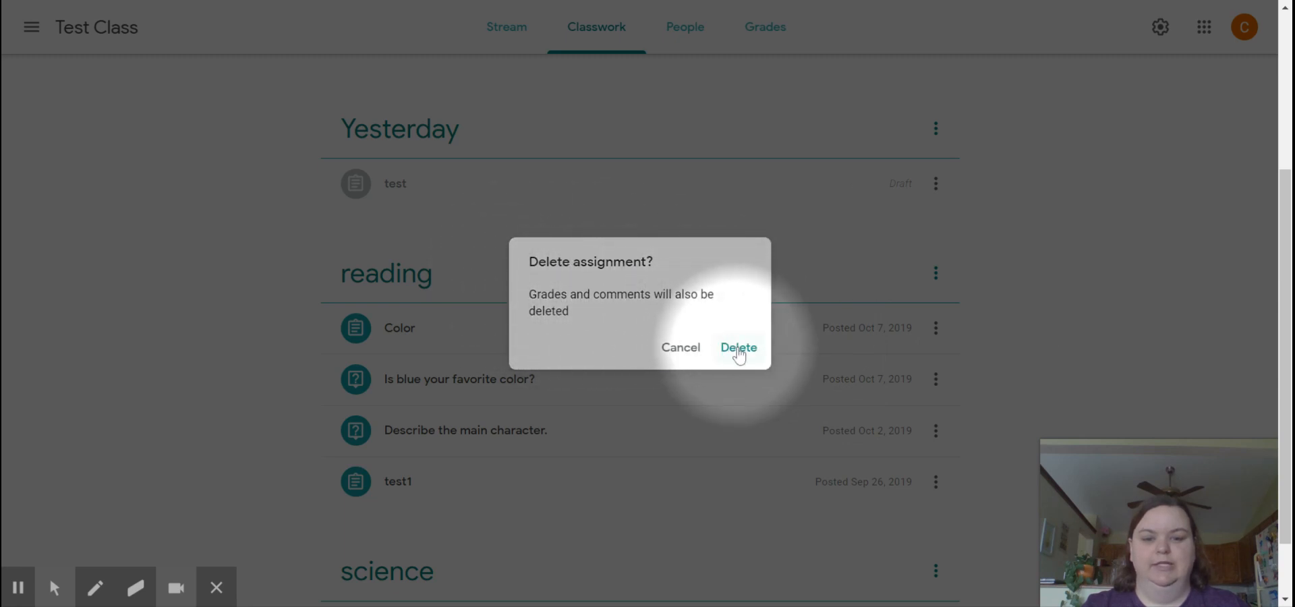
{"action": "left_click", "coordinate": [737, 347]}
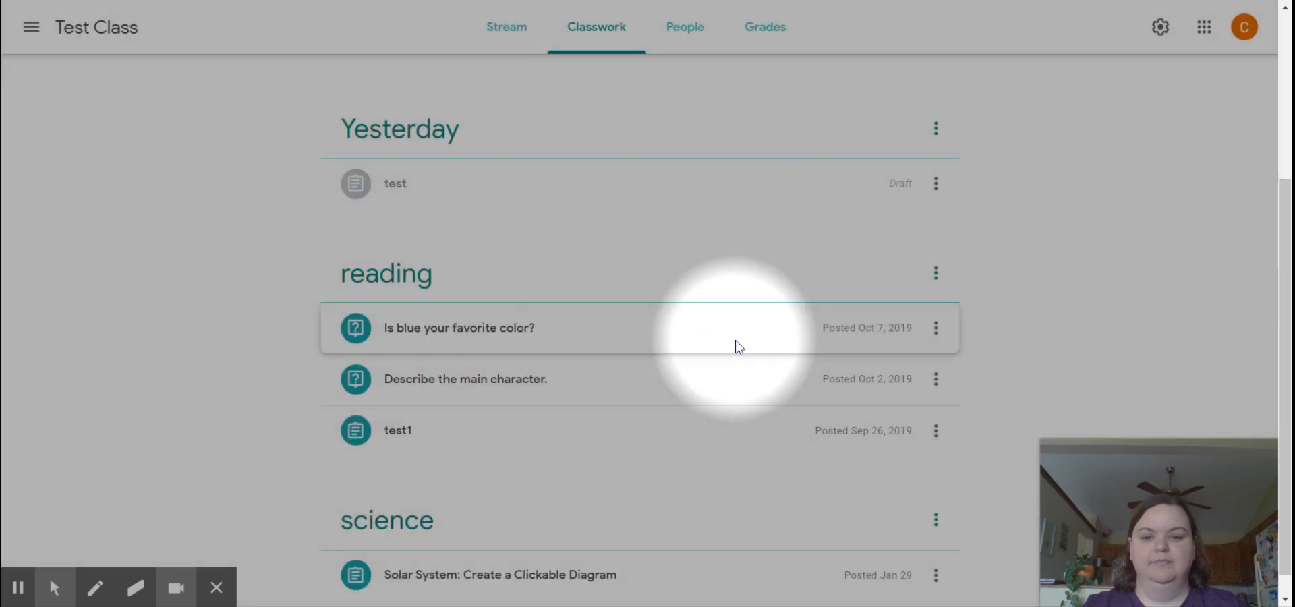
{"action": "mouse_move", "coordinate": [273, 316]}
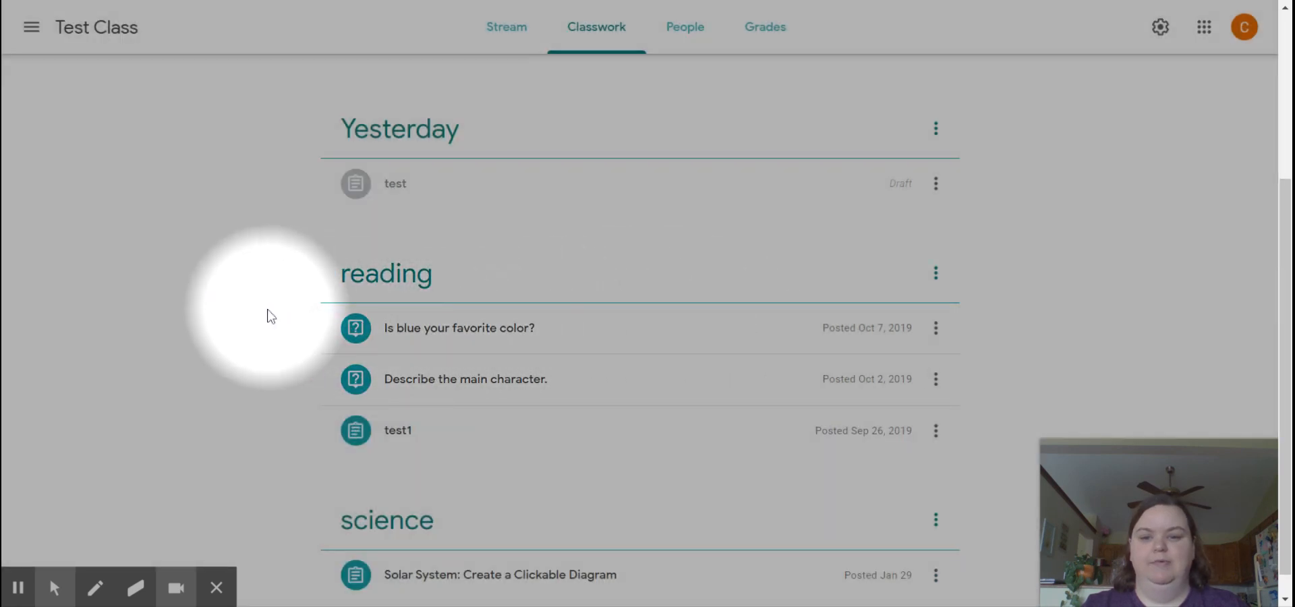
{"action": "mouse_move", "coordinate": [235, 335]}
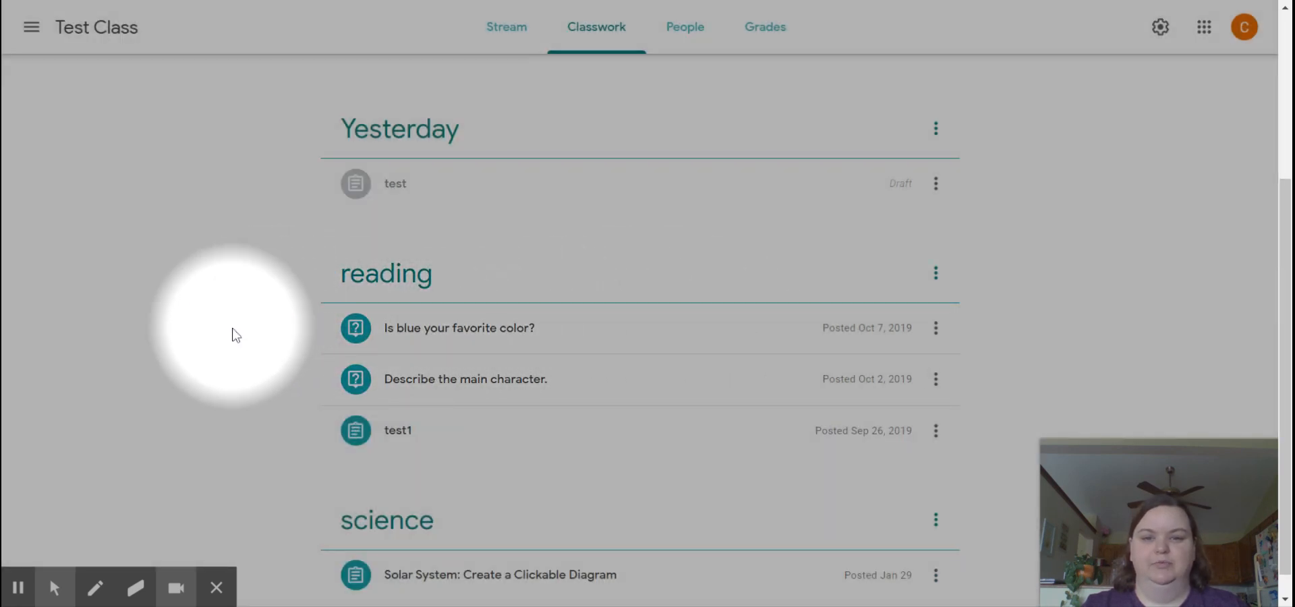